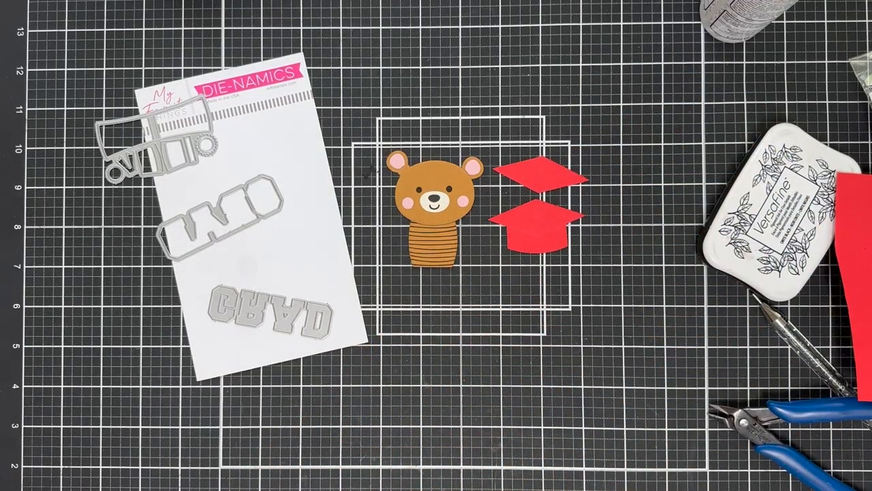
mouse_move(436, 231)
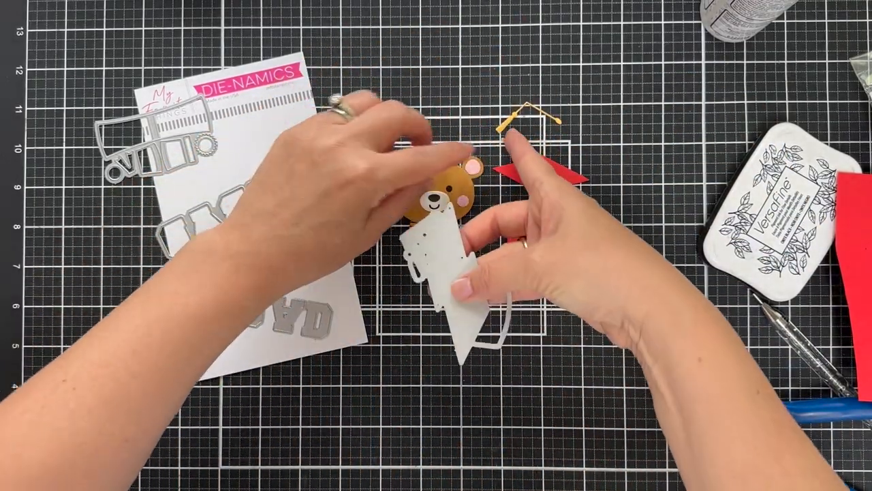